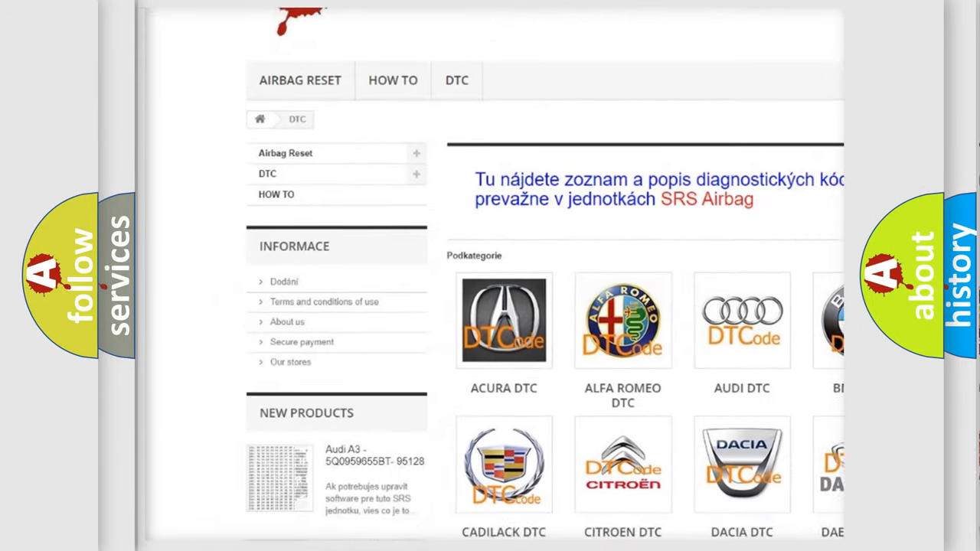
scroll("down", 3)
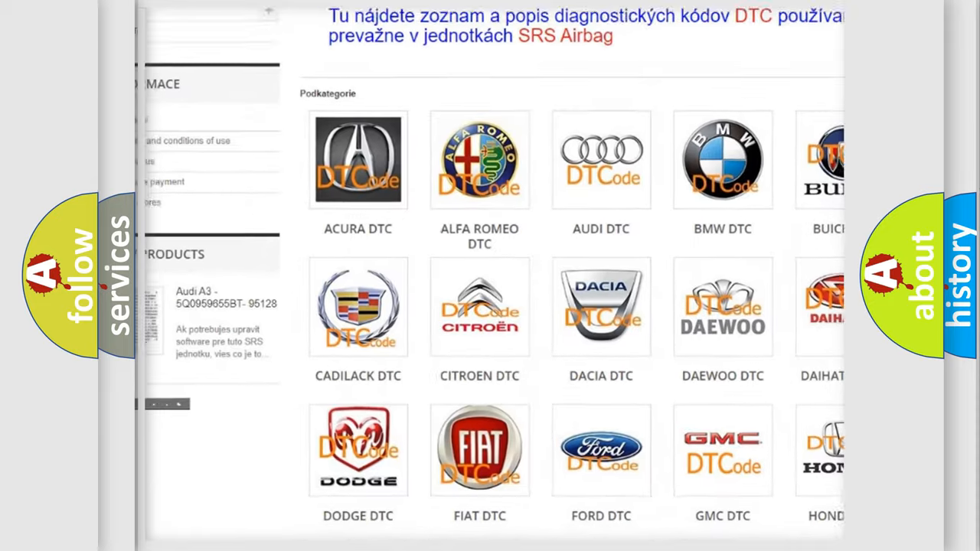
scroll("down", 3)
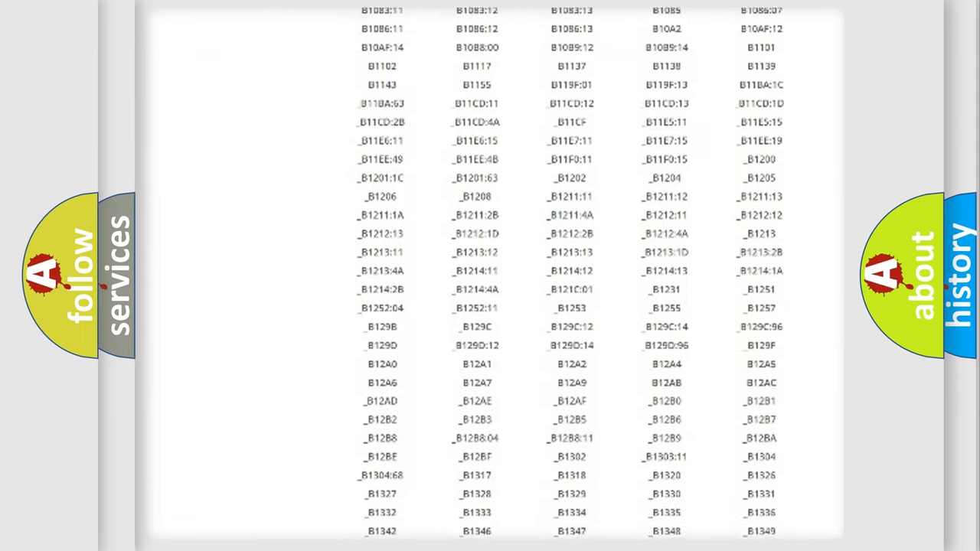
scroll("down", 3)
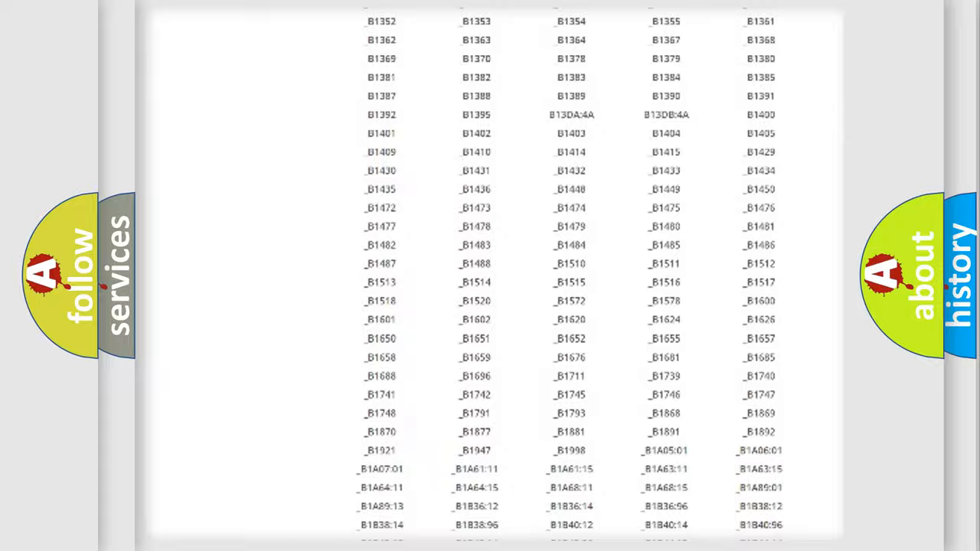